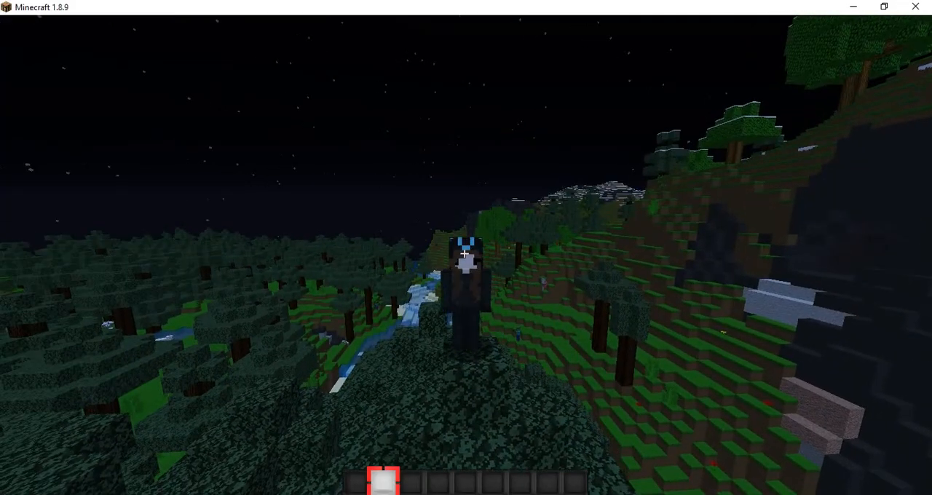
{"action": "mouse_move", "coordinate": [466, 254]}
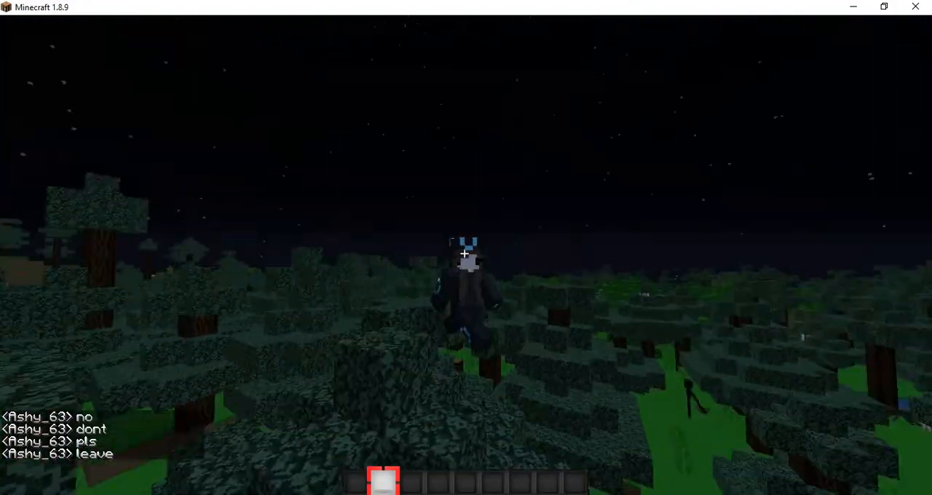
{"action": "mouse_move", "coordinate": [466, 253]}
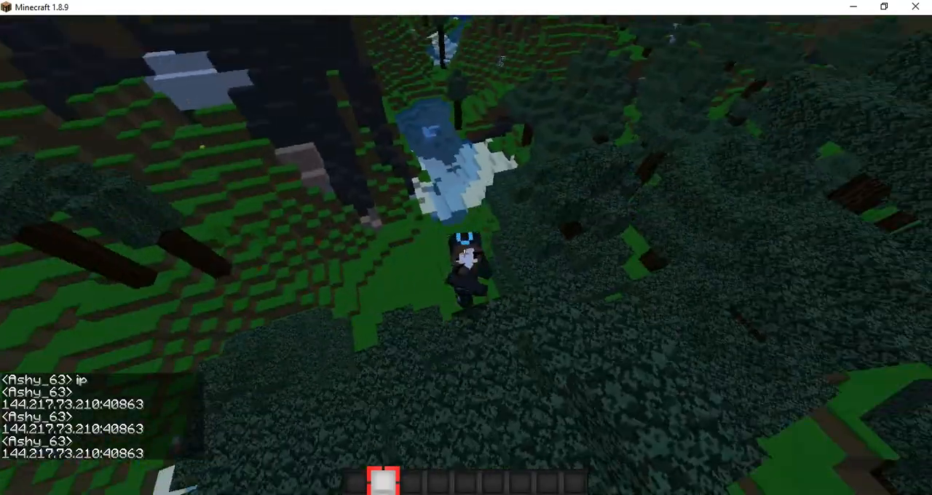
{"action": "mouse_move", "coordinate": [466, 247]}
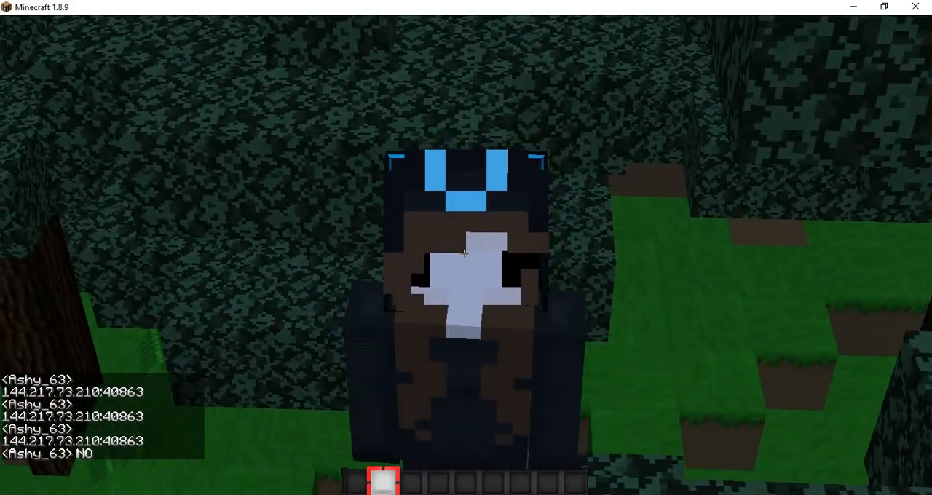
{"action": "mouse_move", "coordinate": [466, 247]}
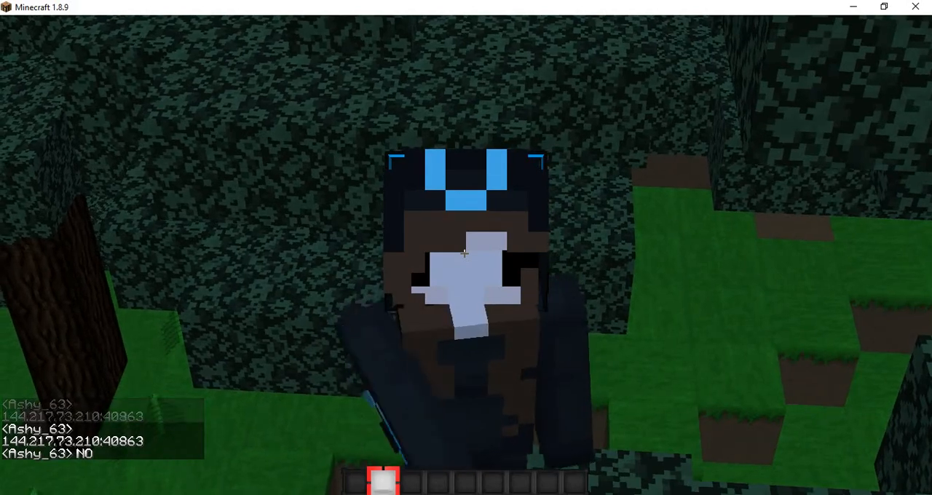